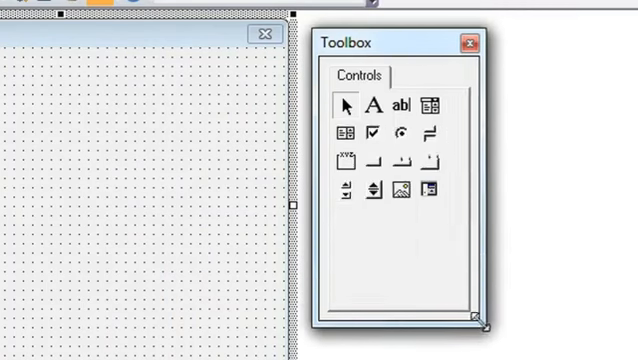
Draw a ListBox control on UserForm1 using the Toolbox ListBox tool.
drag(480, 324, 480, 258)
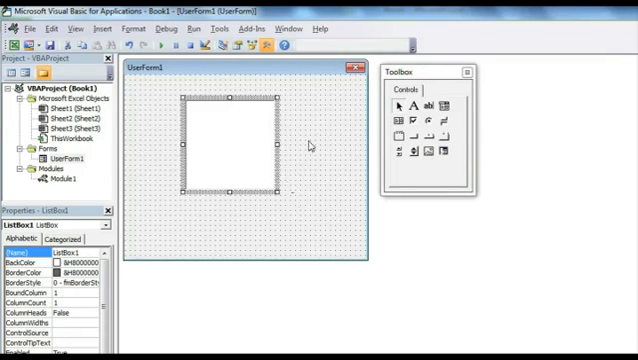
mouse_move(302, 144)
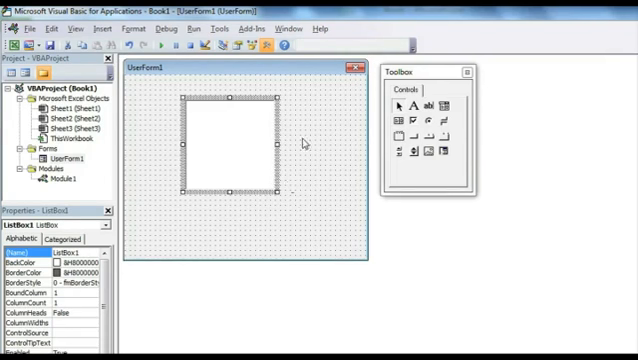